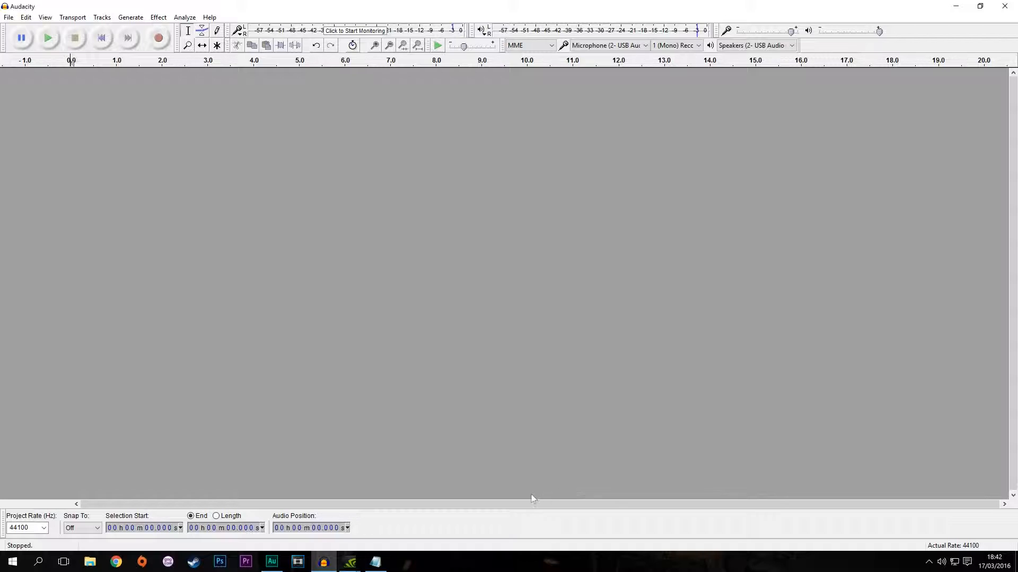
mouse_move(157, 232)
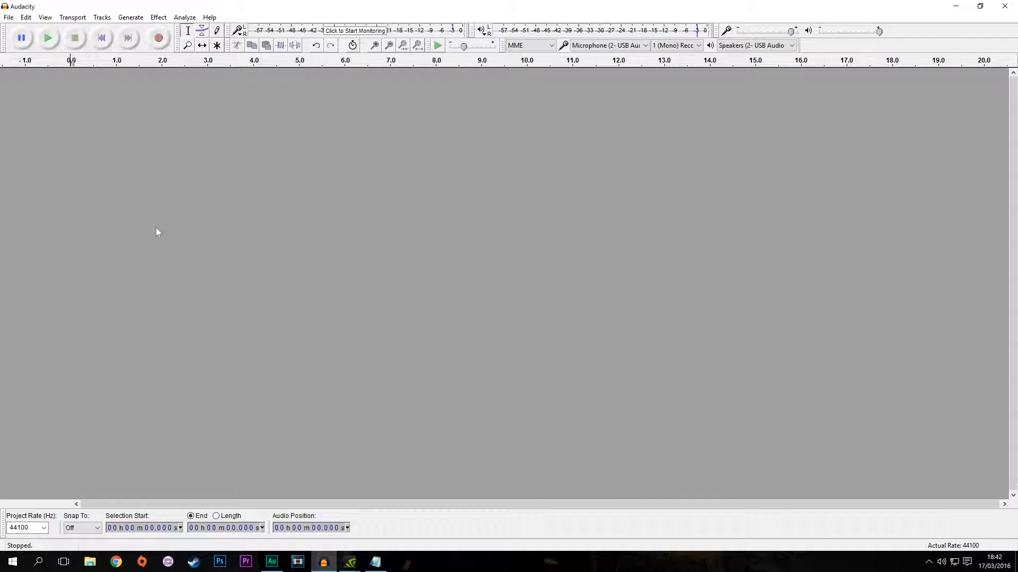
mouse_move(225, 200)
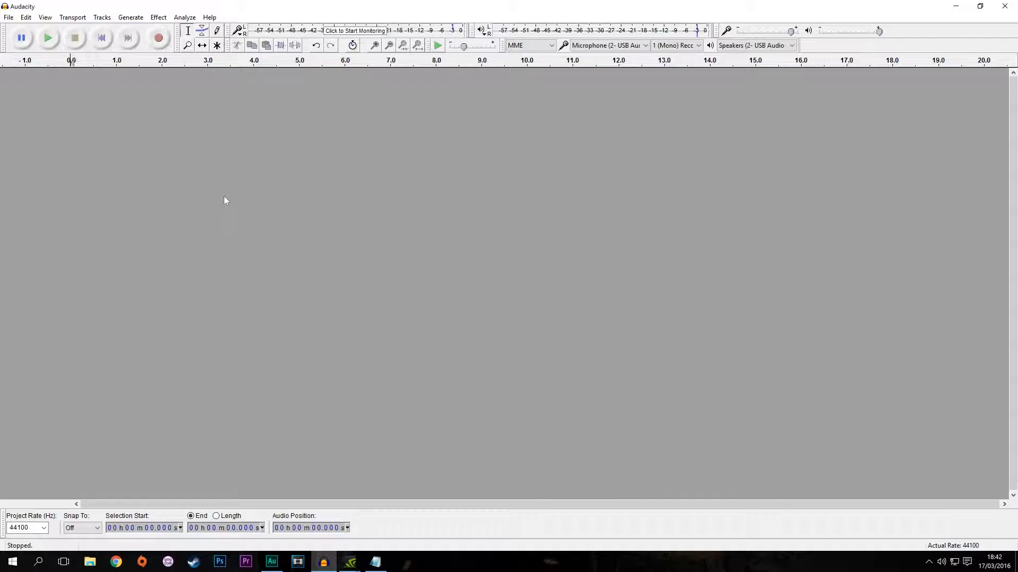
mouse_move(308, 68)
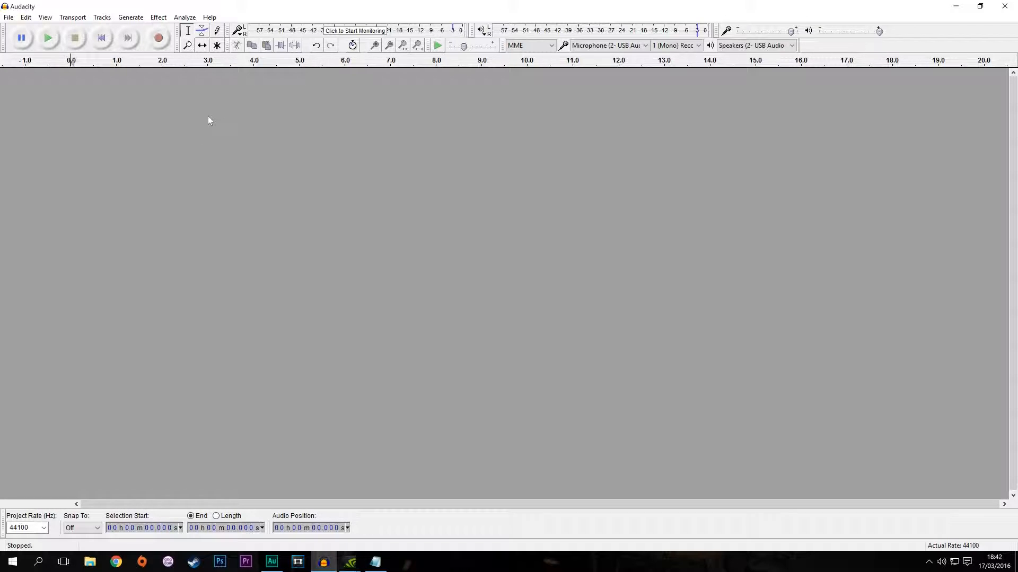
mouse_move(112, 101)
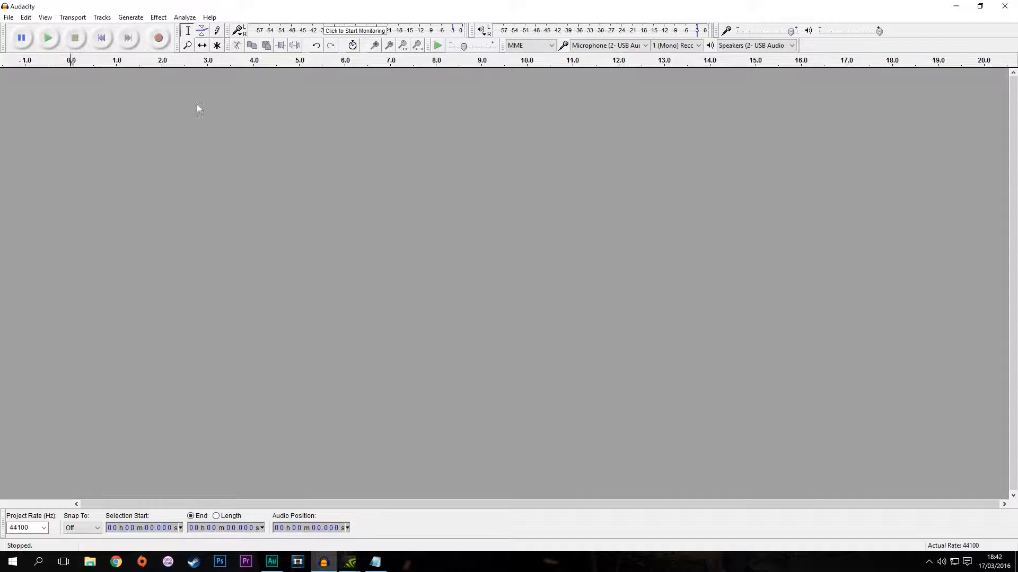
mouse_move(158, 39)
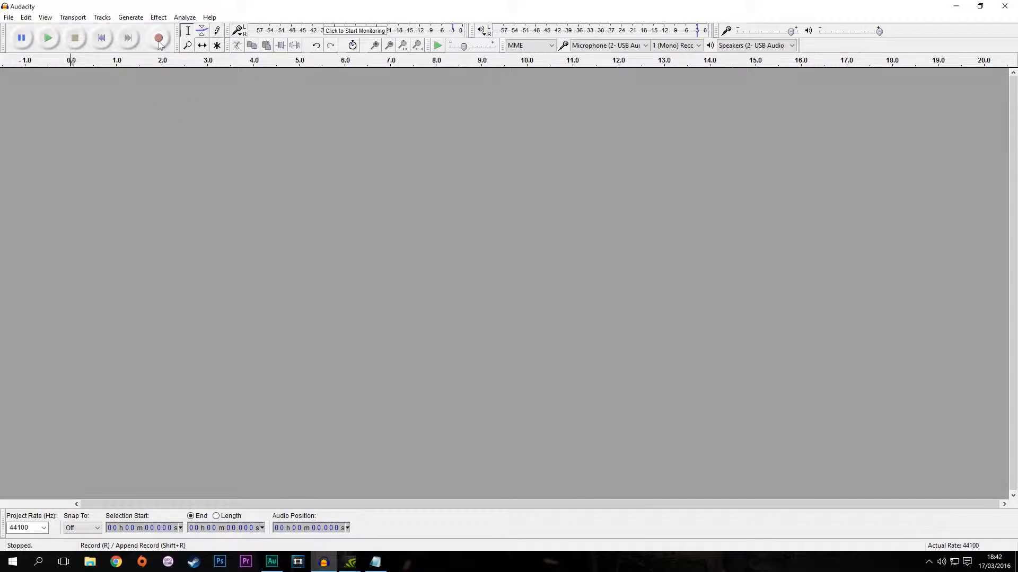
Step: Record about eight and a half seconds of speech into a new mono track, then stop
click(158, 38)
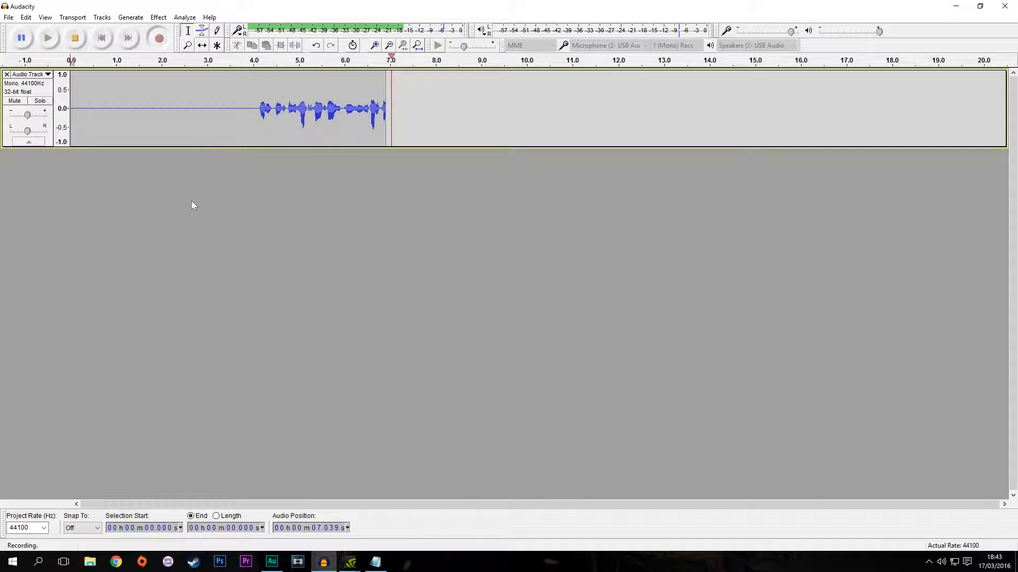
click(74, 37)
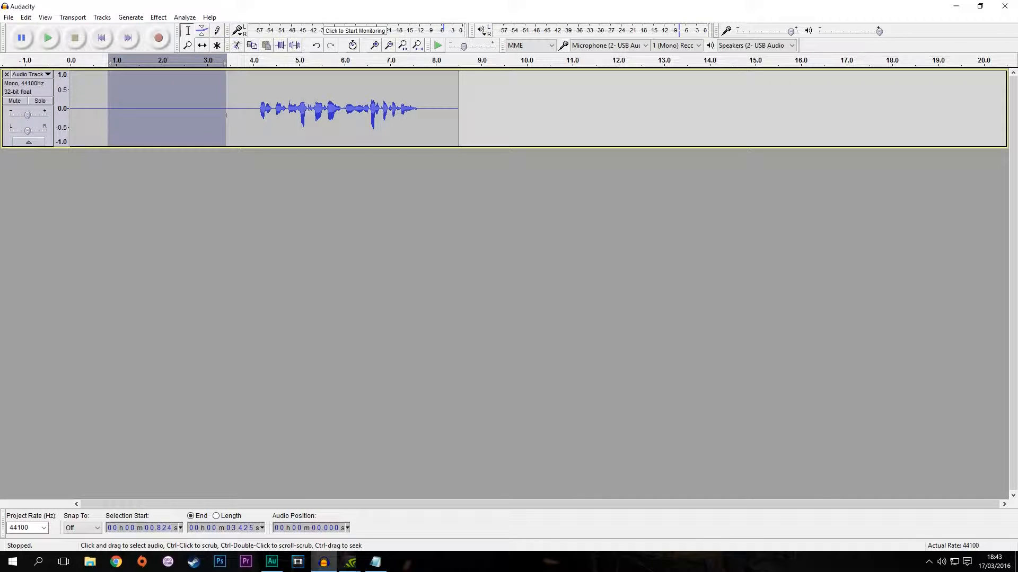
Step: Mark the leading silence, then select the whole recording for processing
click(159, 108)
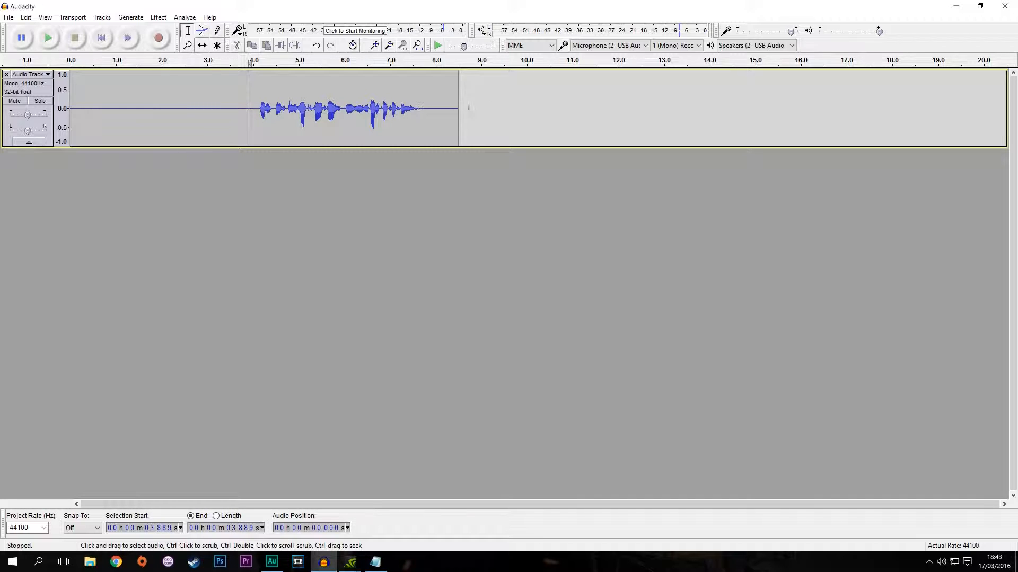
drag(193, 108, 247, 108)
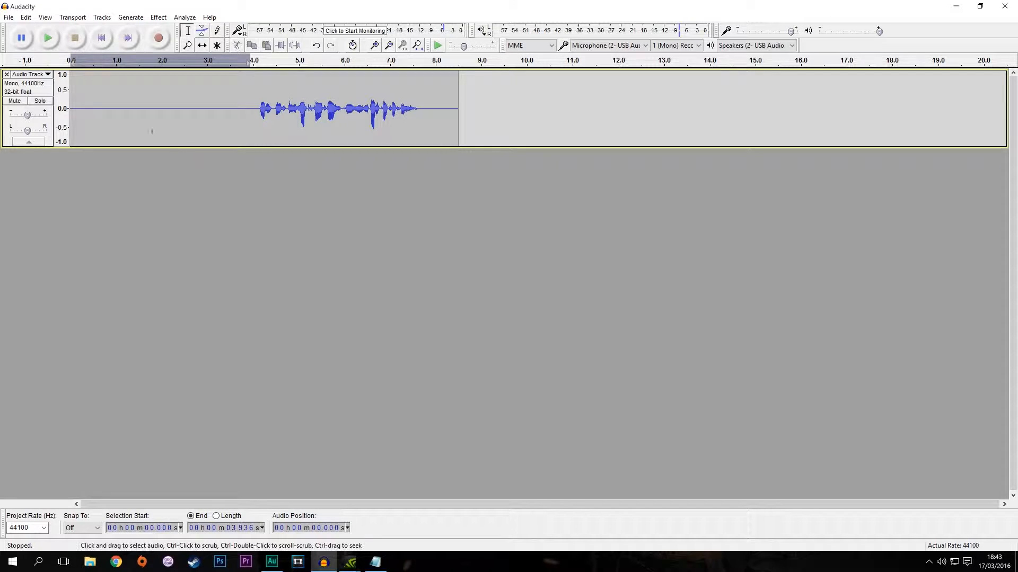
key(ctrl+a)
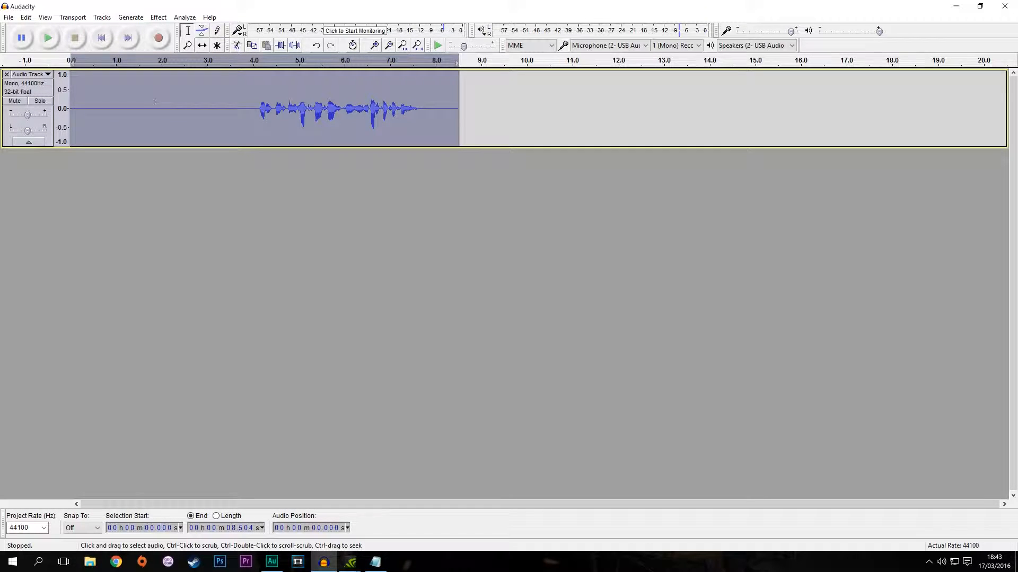
Step: Normalize the selected audio to a -1.0 dB peak with DC offset removed
click(157, 17)
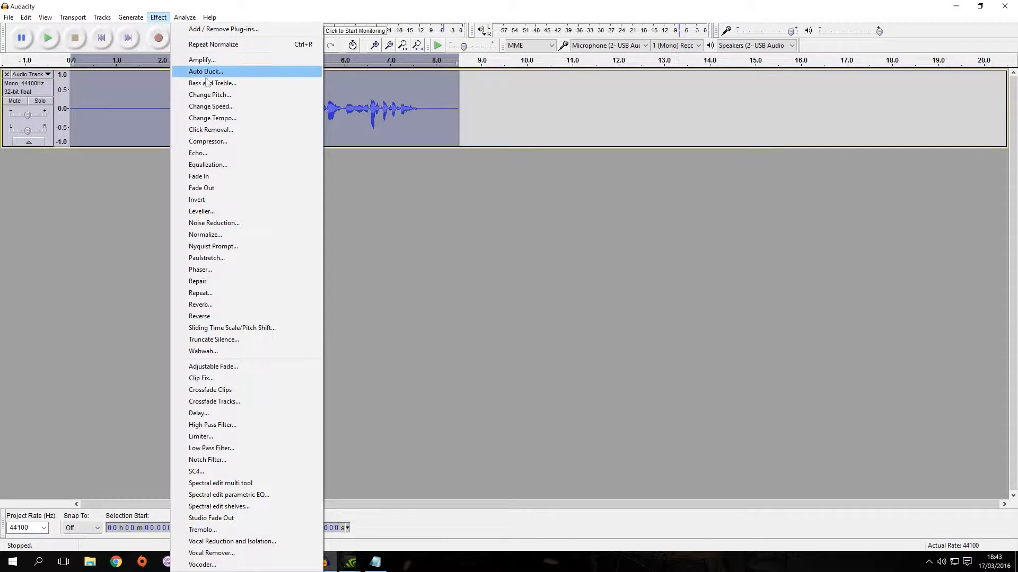
click(205, 234)
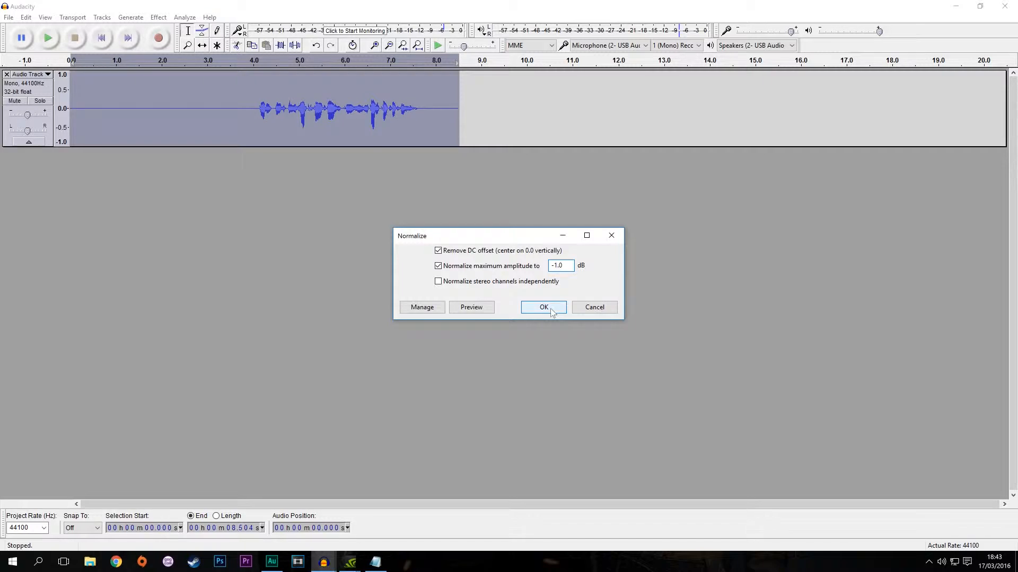
click(543, 308)
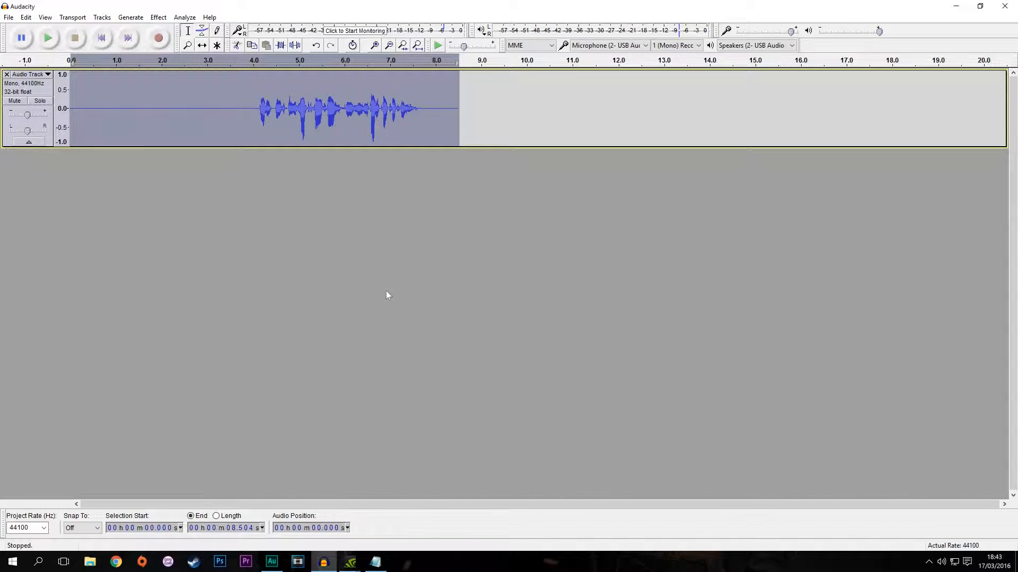
mouse_move(280, 252)
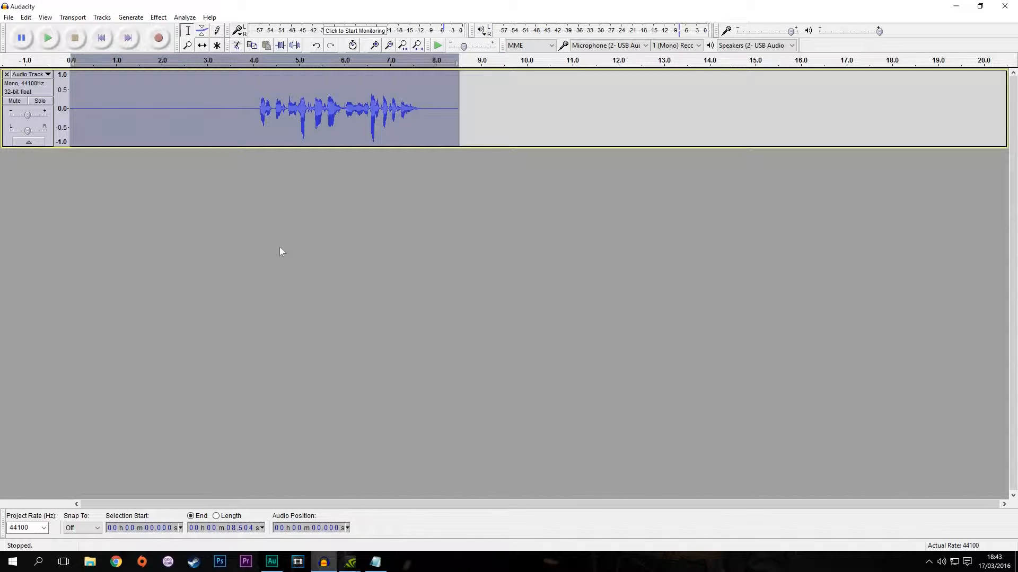
mouse_move(208, 269)
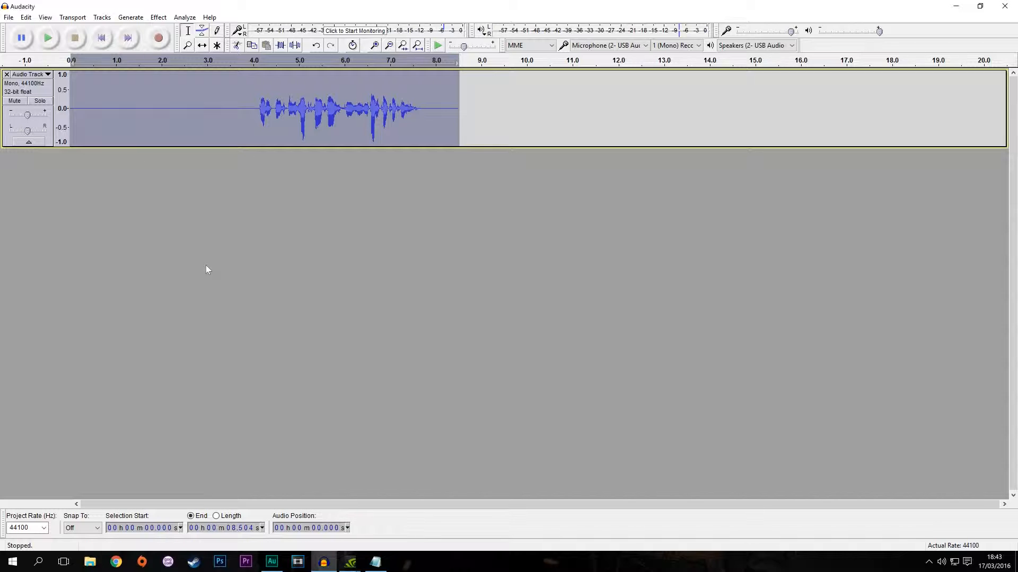
Step: Play back the normalized recording and stop near the 3.25-second speech start
click(48, 37)
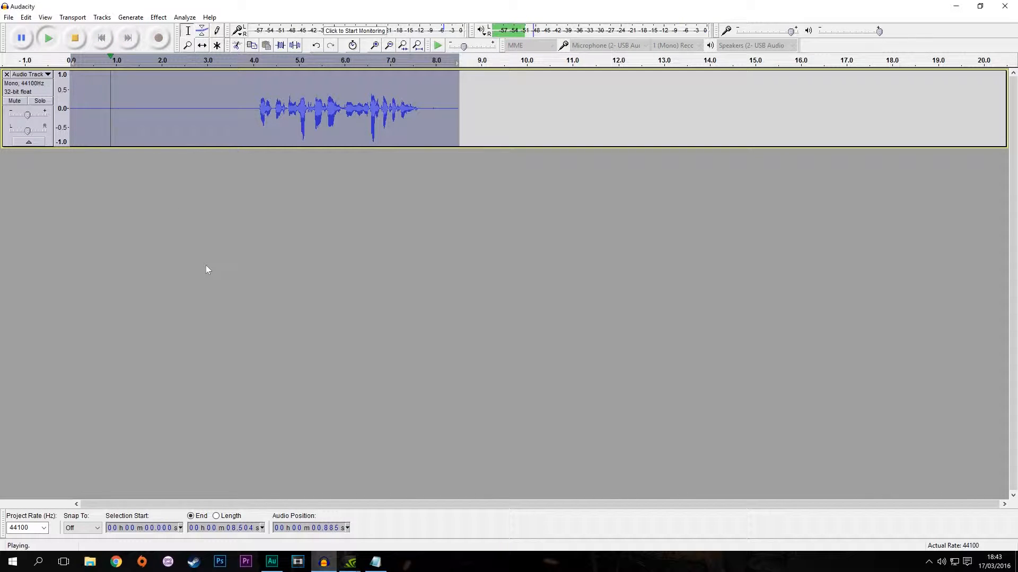
click(74, 37)
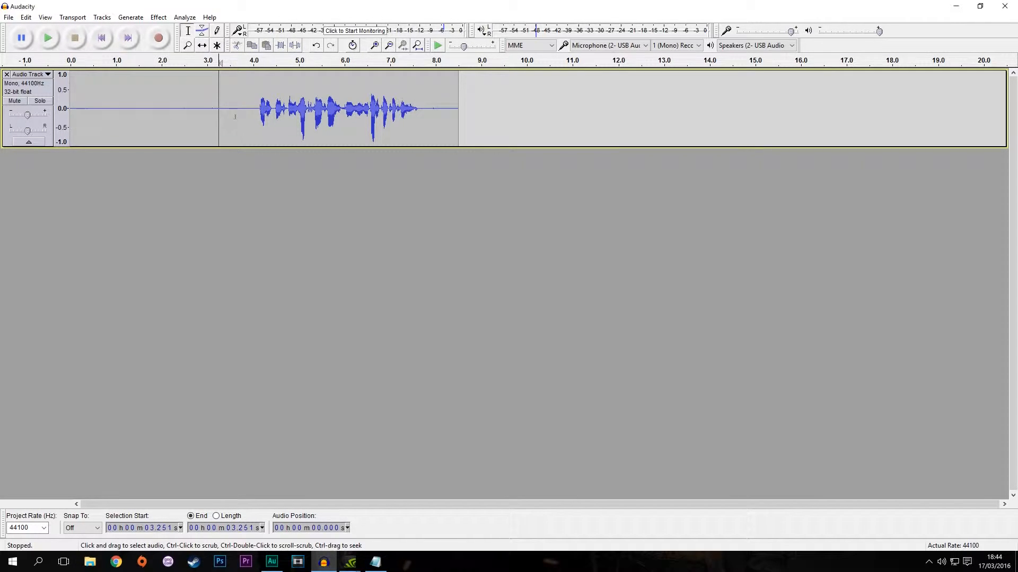
Step: Select the silent lead-in from 0 to about 3.6 seconds and capture it as the noise profile
drag(173, 109, 233, 108)
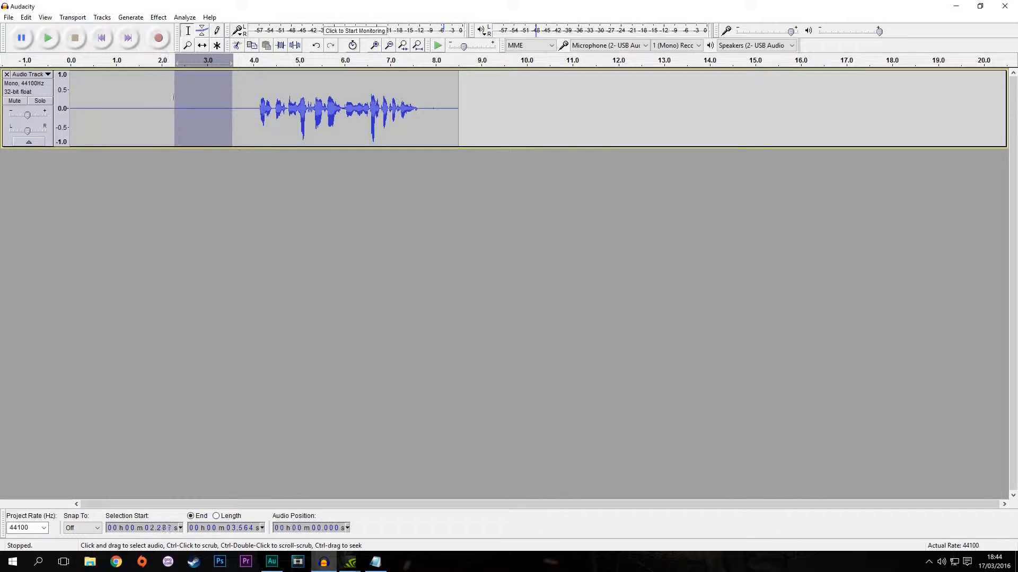
drag(172, 108, 70, 108)
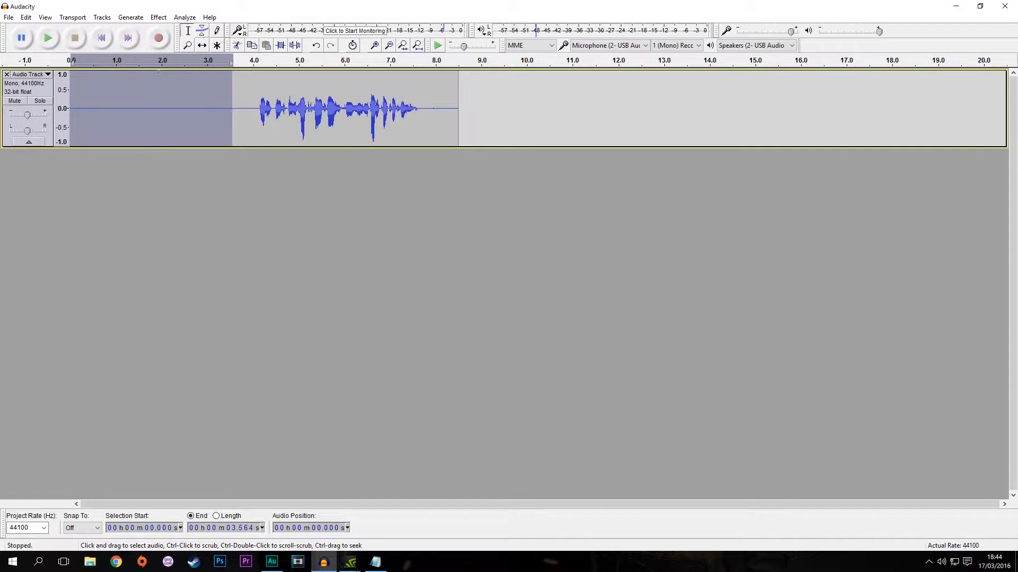
click(158, 17)
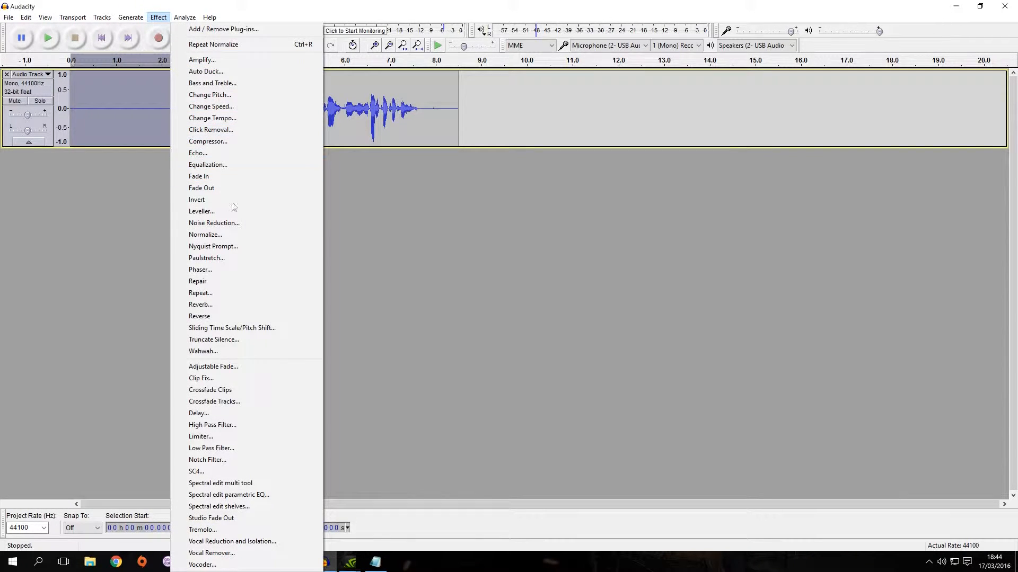
click(213, 223)
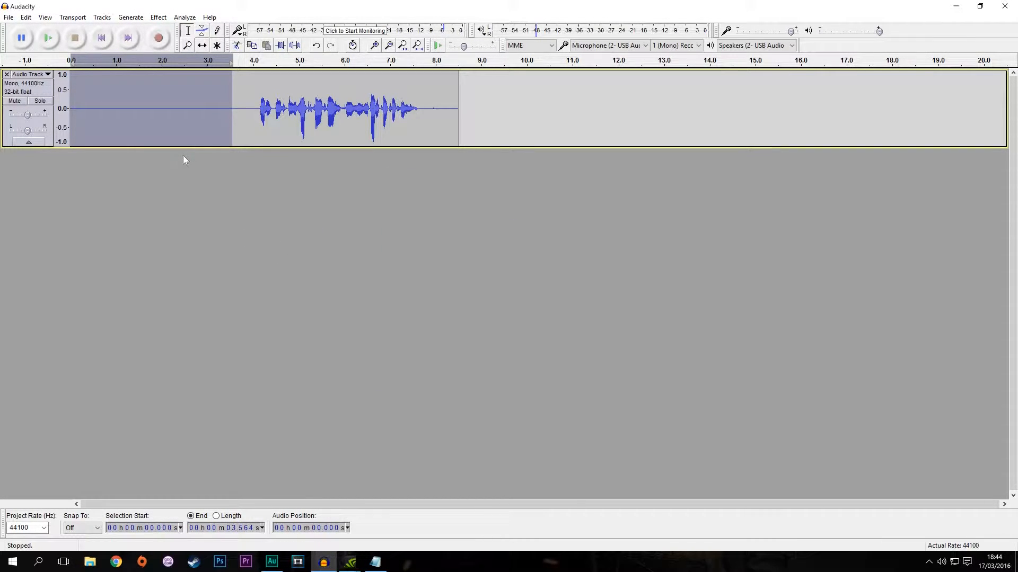
Step: Apply 12 dB noise reduction with the captured profile across the whole 8.5-second clip
click(158, 17)
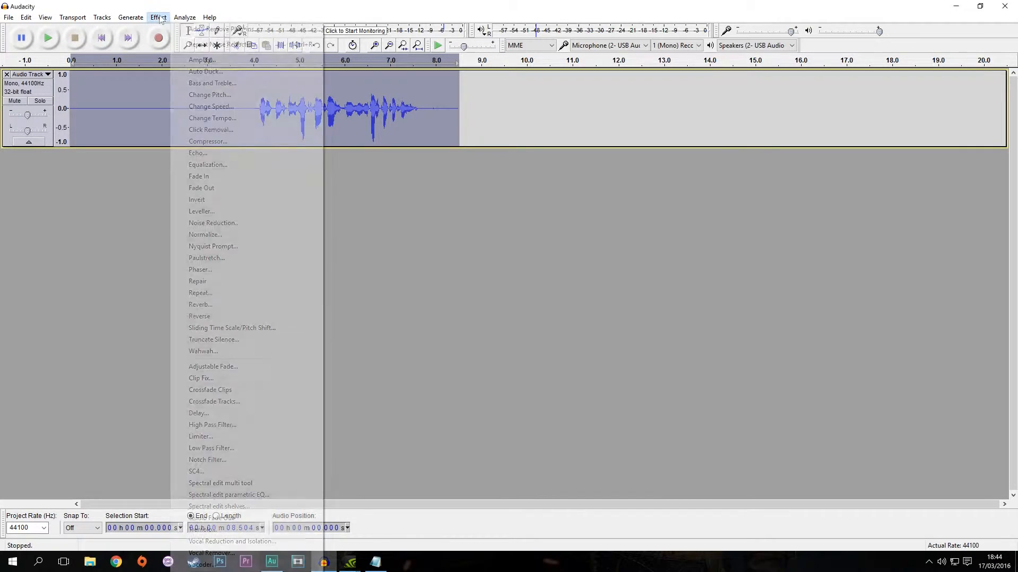
click(212, 222)
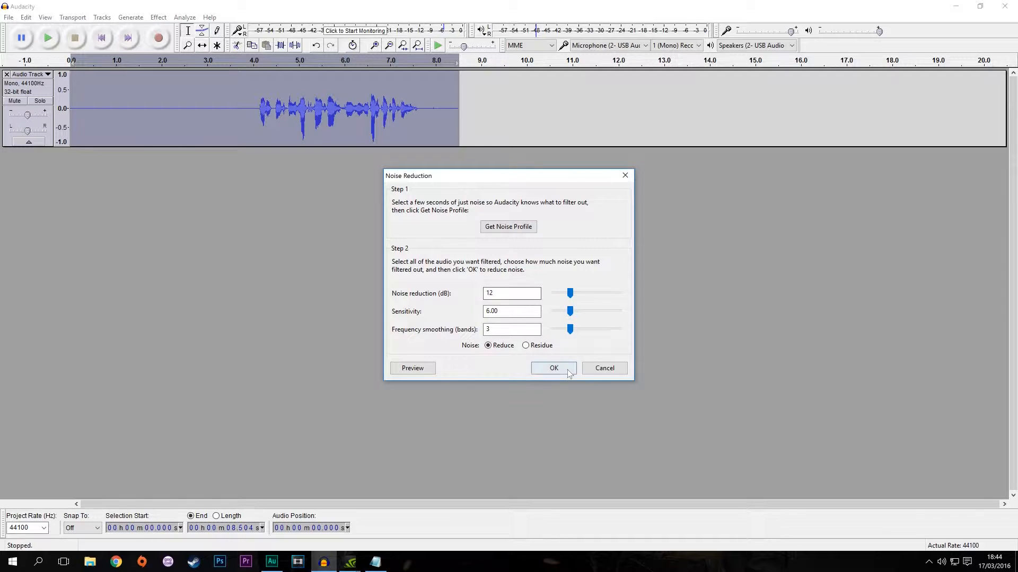
click(553, 368)
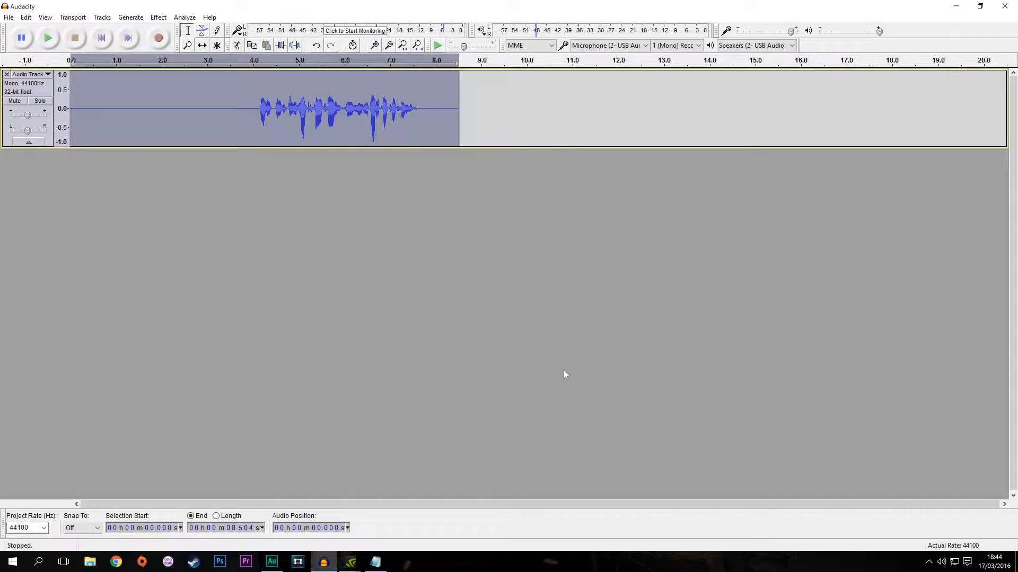
mouse_move(265, 270)
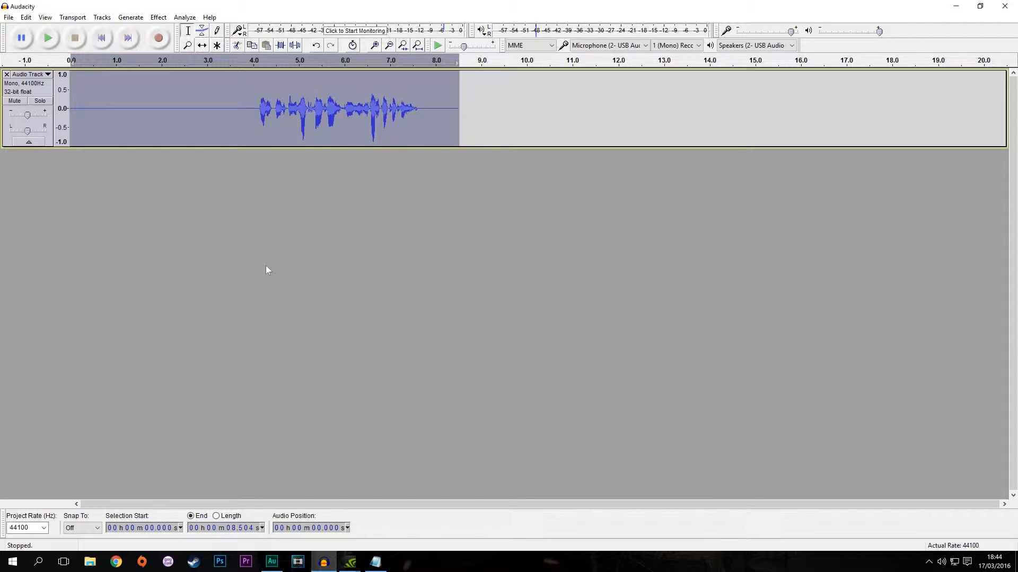
Step: Play back the denoised recording and stop, leaving the silent lead-in removed
click(48, 37)
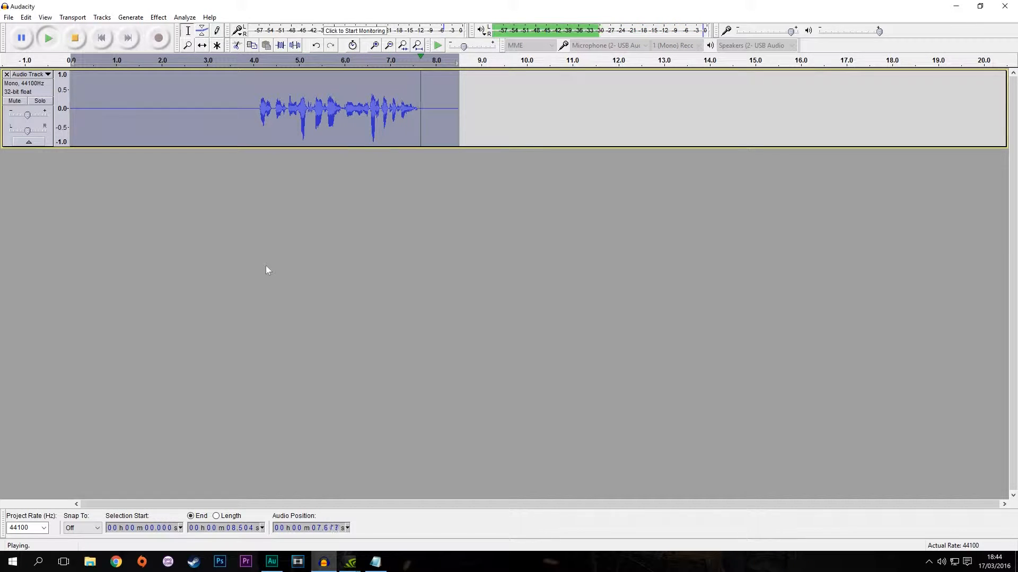
click(74, 37)
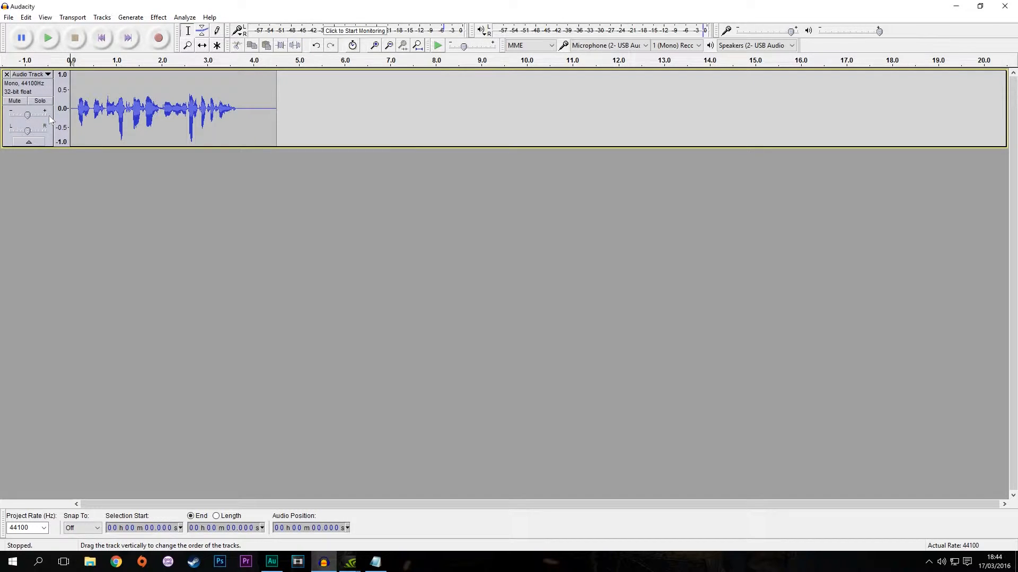
Step: Select the trailing silence after the speech so the clip trims to about 3.7 seconds
drag(240, 108, 282, 108)
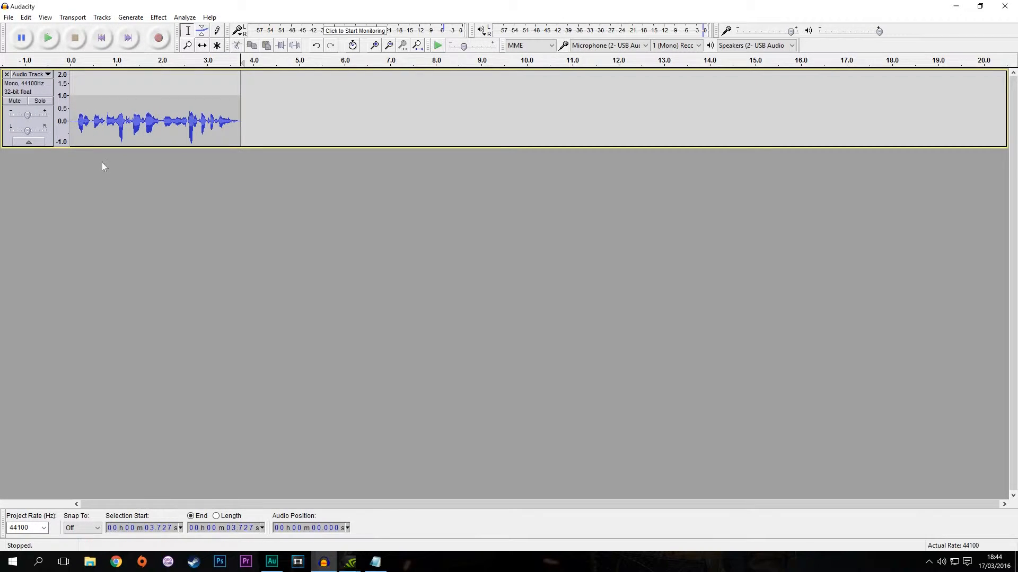
mouse_move(37, 155)
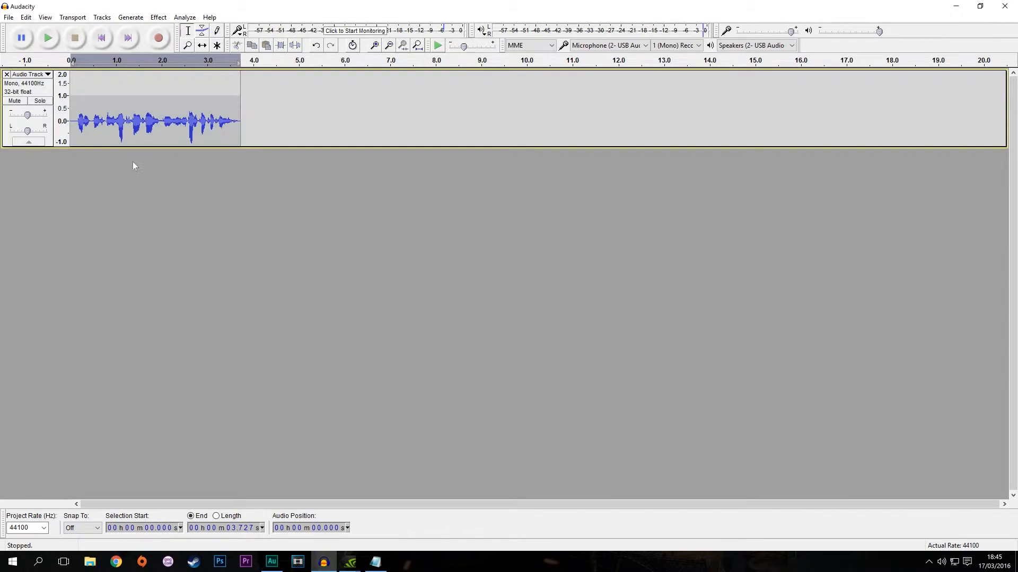
Step: Export the trimmed clip as a WAV (Microsoft) signed 16-bit PCM file
click(155, 119)
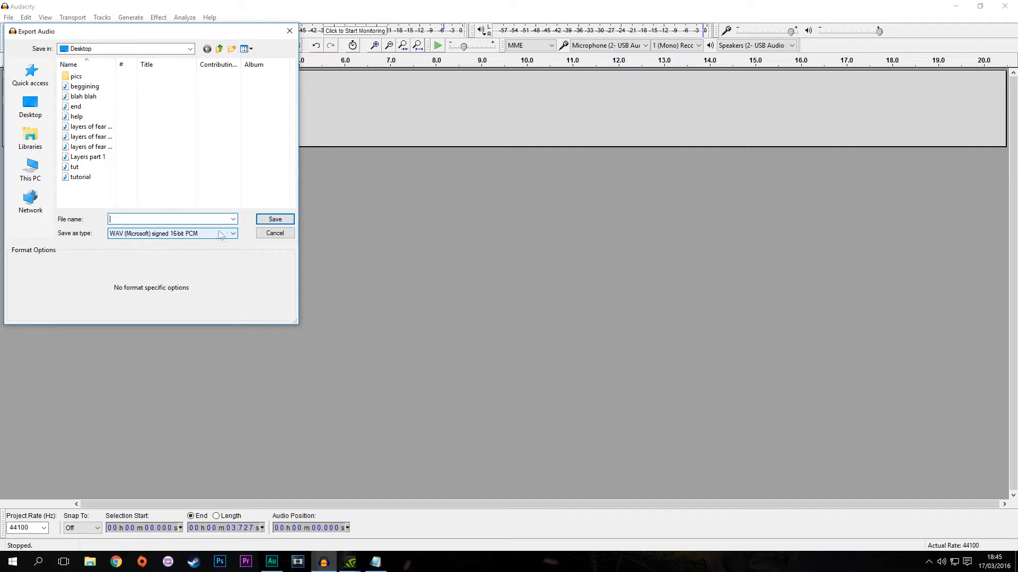
click(274, 233)
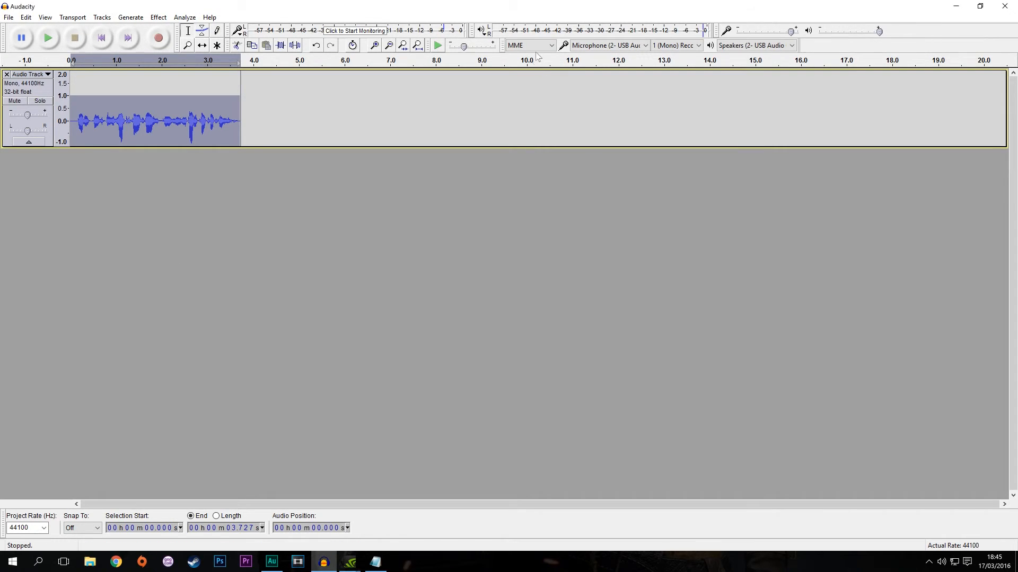
mouse_move(312, 354)
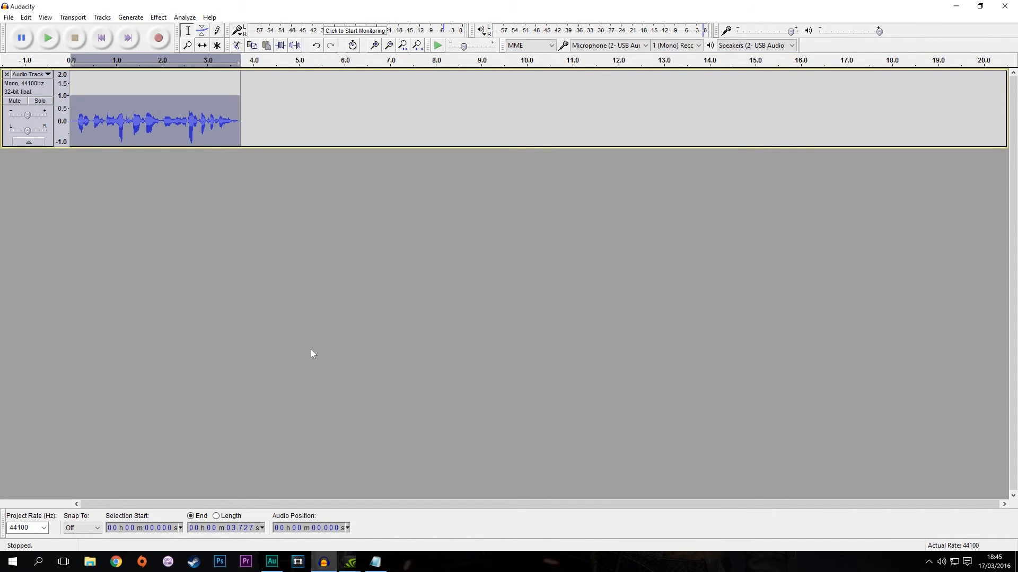